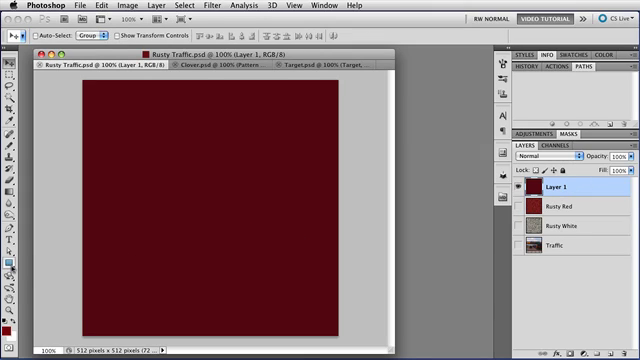
# Show the Work Path stop-sign outline over the dark red Layer 4 fill.
pyautogui.click(16, 264)
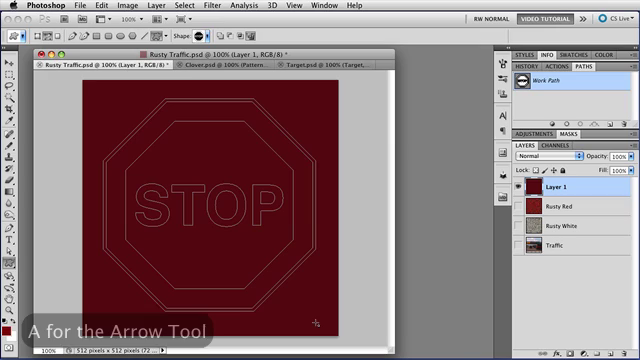
# Create a vector mask on Layer 4 from the stop-sign path with the Path Selection tool.
pyautogui.press('a')
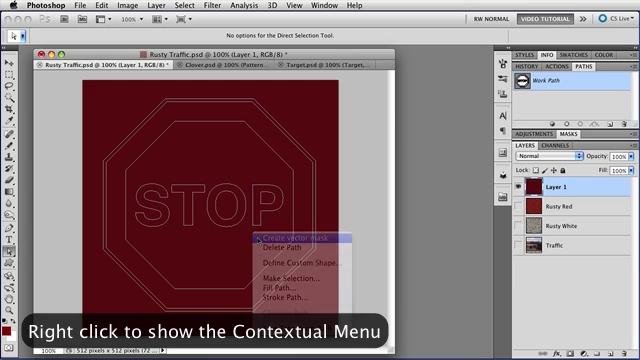
pyautogui.click(288, 232)
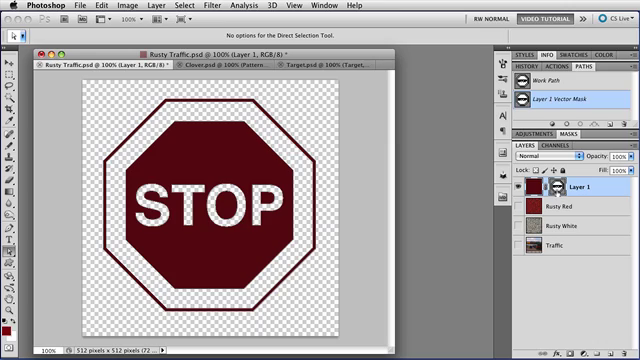
pyautogui.moveTo(552, 188)
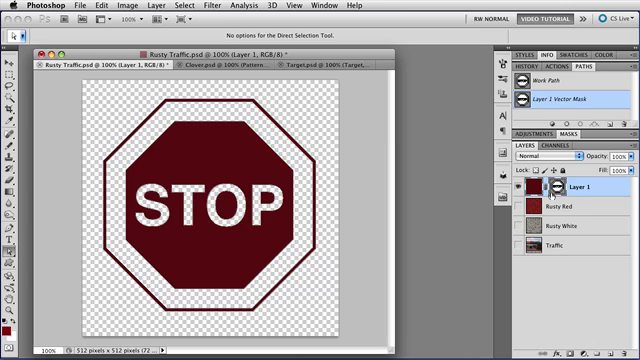
pyautogui.moveTo(556, 188)
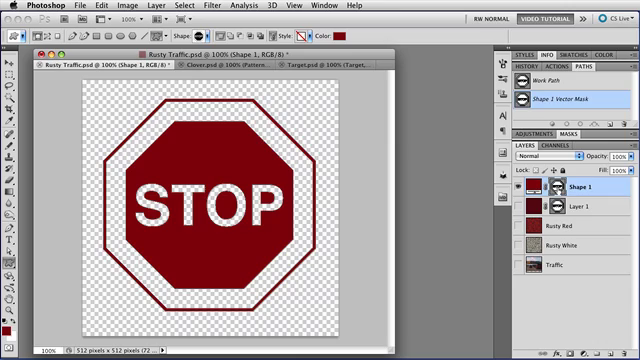
pyautogui.moveTo(554, 188)
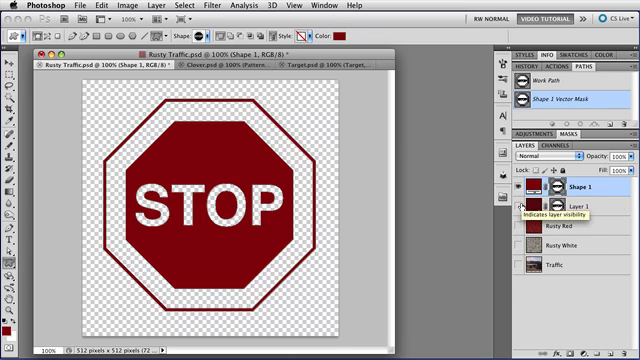
# Hide the flat red stop-sign layer so the Rusty Red texture shows inside the sign.
pyautogui.click(524, 192)
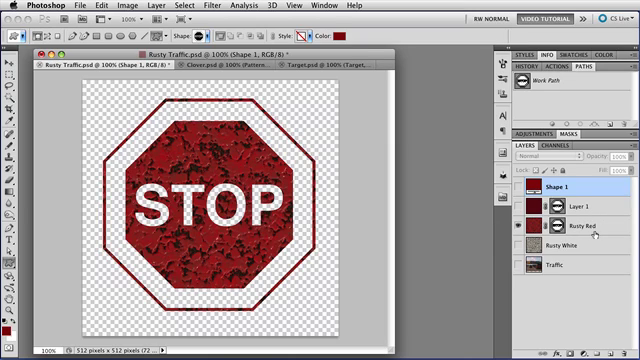
# Hide the Rusty Red layer so Rusty White can fill the stop sign.
pyautogui.click(578, 224)
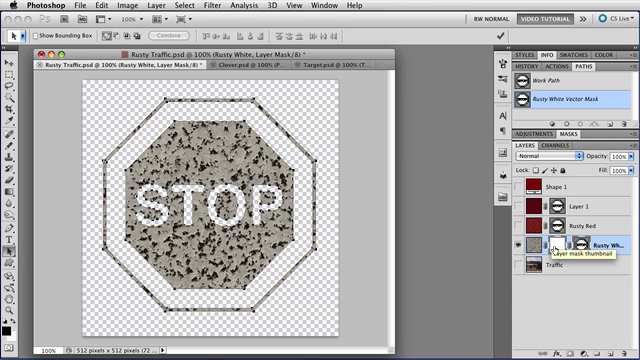
pyautogui.rightClick(544, 240)
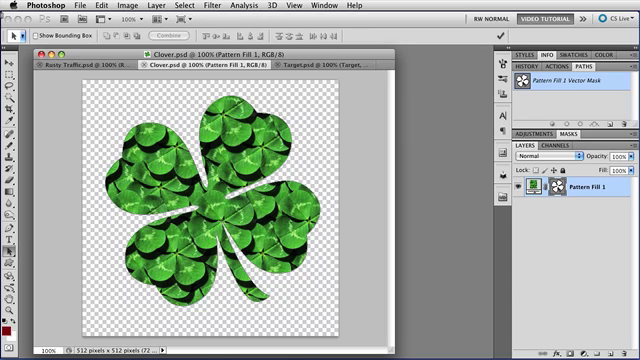
# Nudge the clover's vector mask down a pixel with the arrow keys.
pyautogui.press('v')
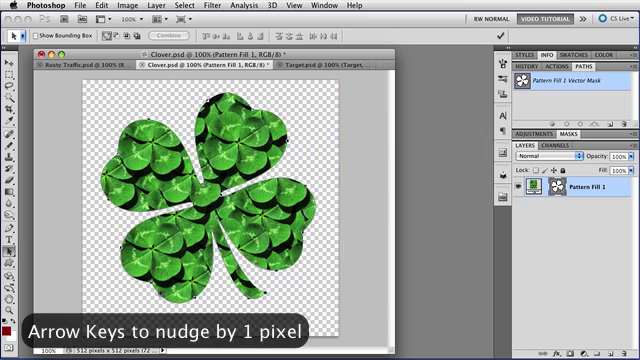
pyautogui.press('Down')
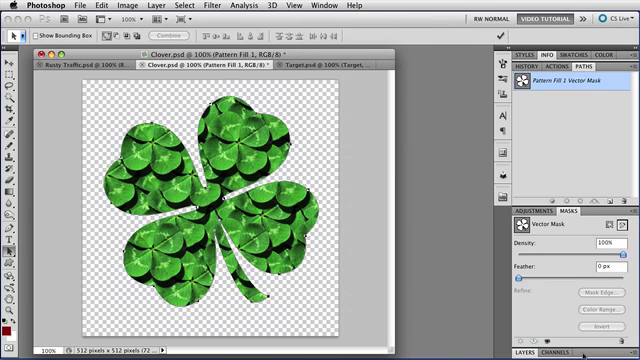
pyautogui.moveTo(580, 160)
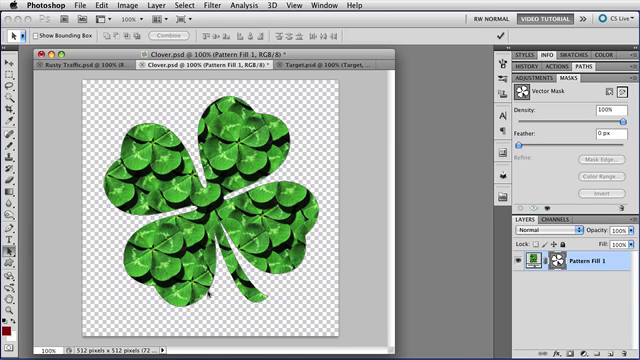
pyautogui.moveTo(258, 308)
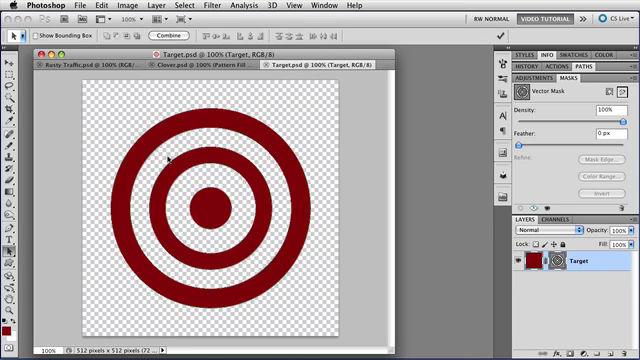
pyautogui.moveTo(96, 104)
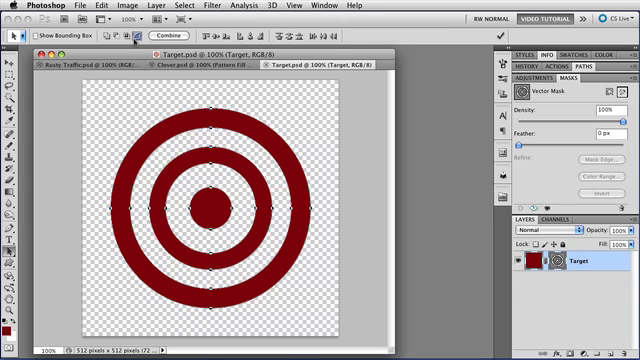
pyautogui.moveTo(124, 44)
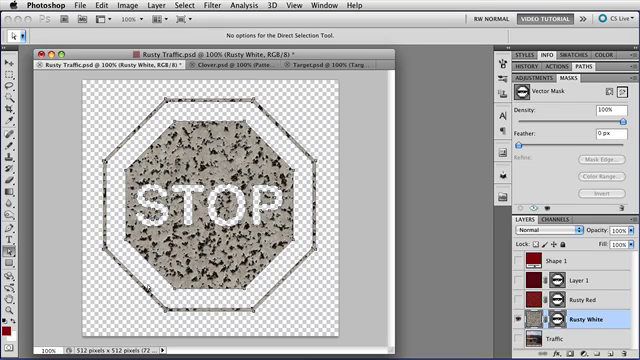
pyautogui.moveTo(300, 268)
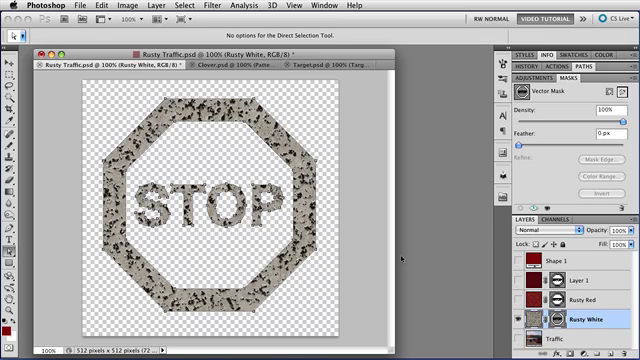
pyautogui.moveTo(324, 268)
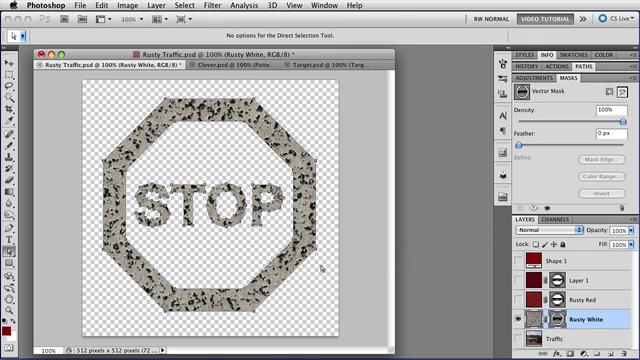